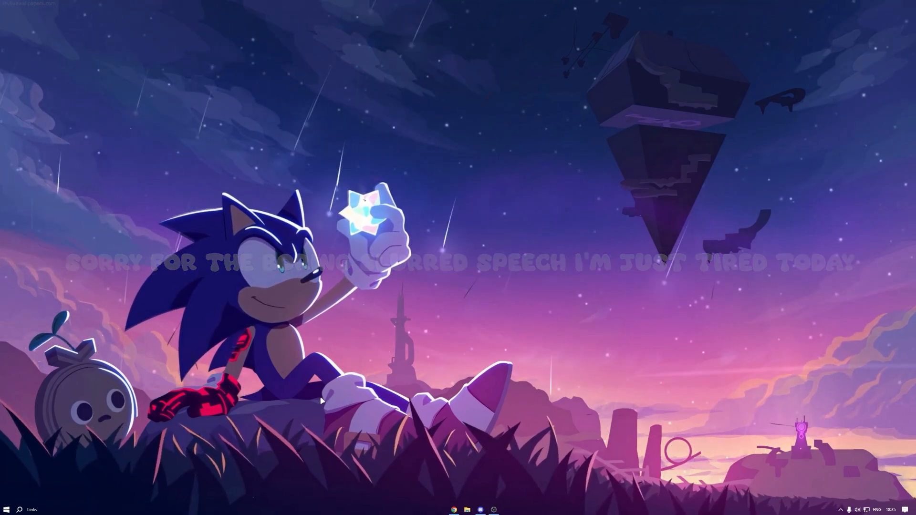
Search Windows Start for 'roblox player' to find the Roblox Player app
click(20, 501)
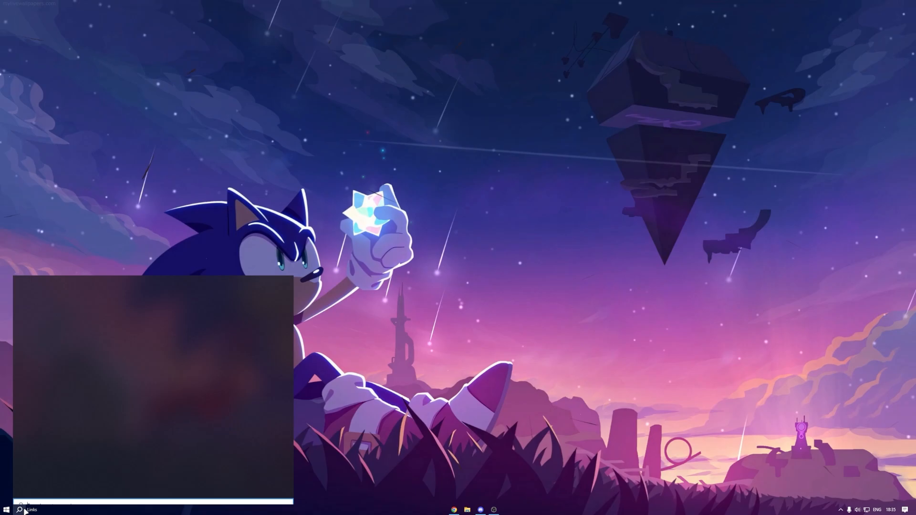
click(19, 510)
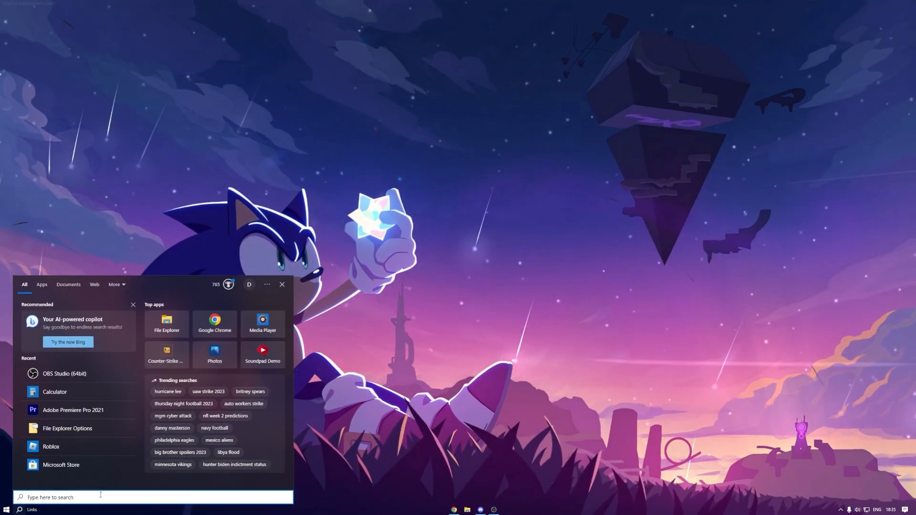
text(oblo)
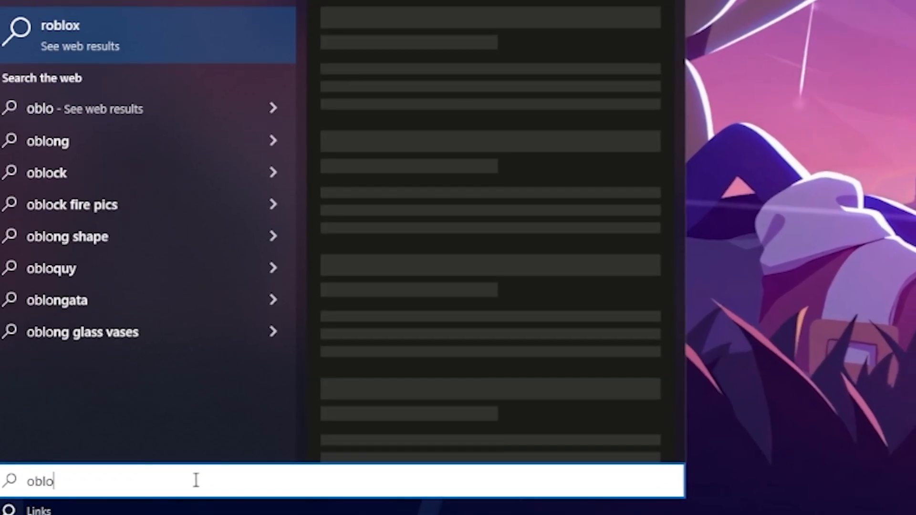
text(roblox player)
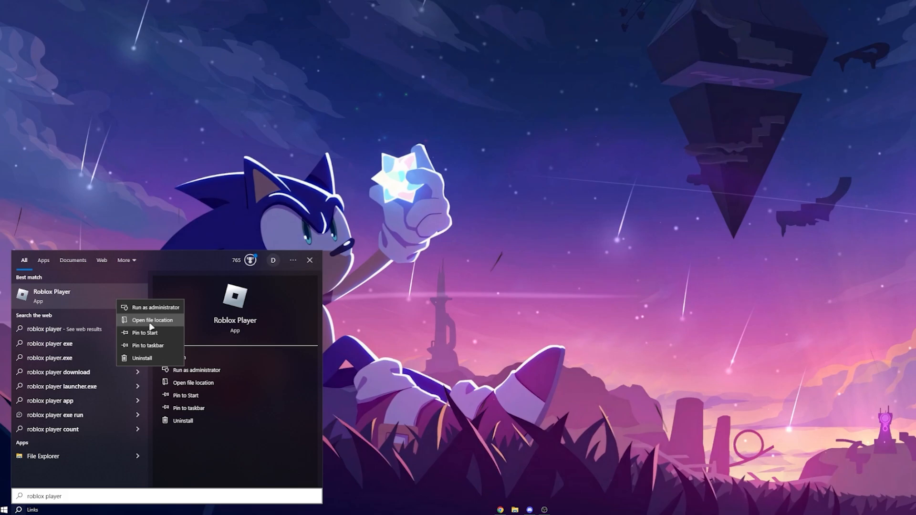
Go to the Roblox Player shortcut's file location to reach the installed version folder
click(152, 319)
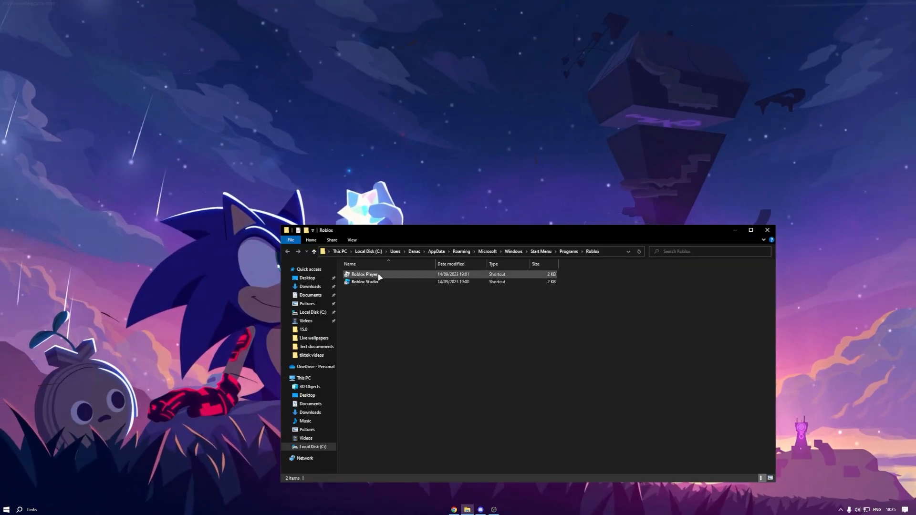
right_click(365, 275)
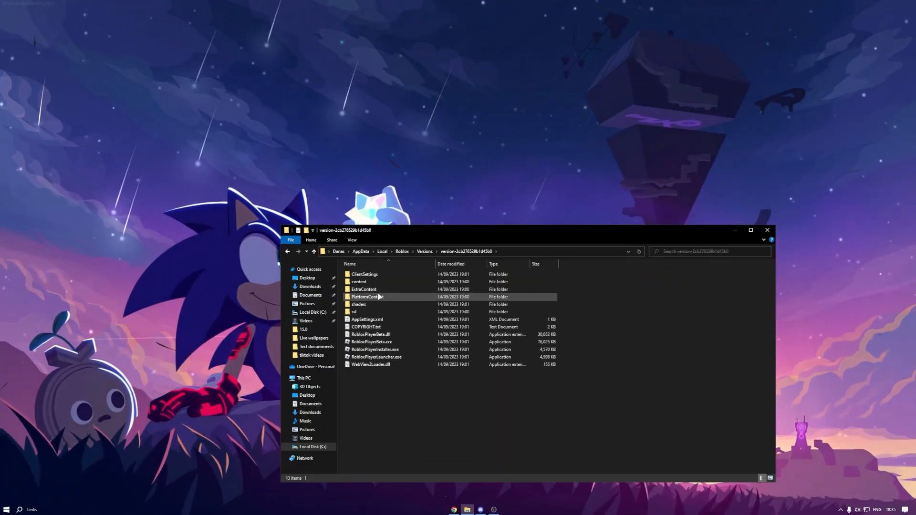
Browse into PlatformContent\pc\textures to view the material folders, then return to pc
double_click(364, 297)
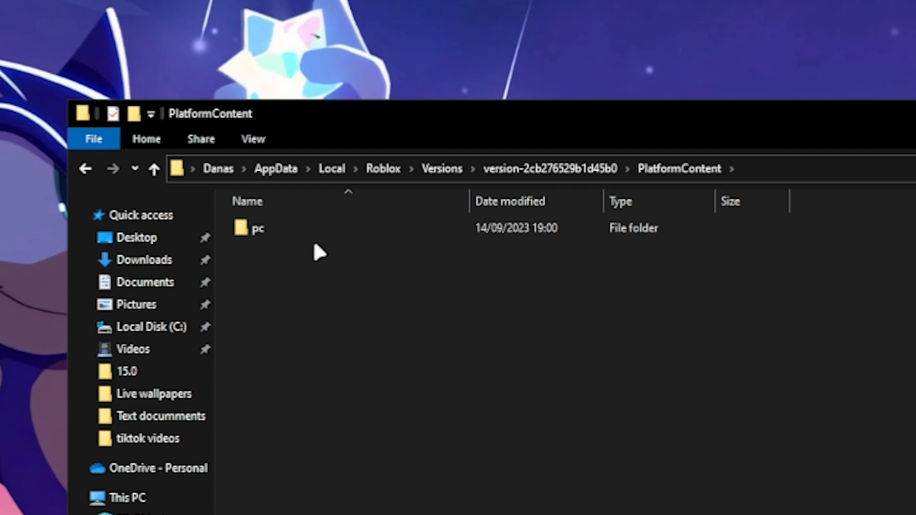
double_click(256, 228)
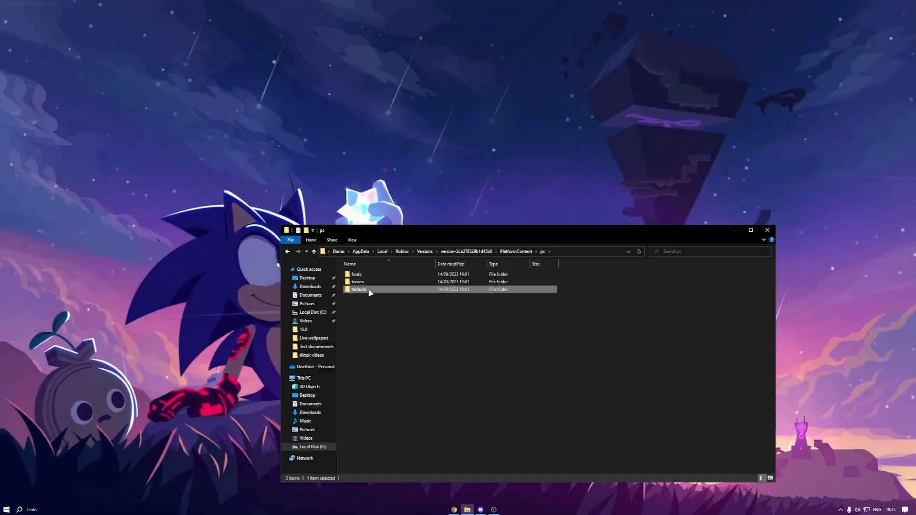
double_click(359, 289)
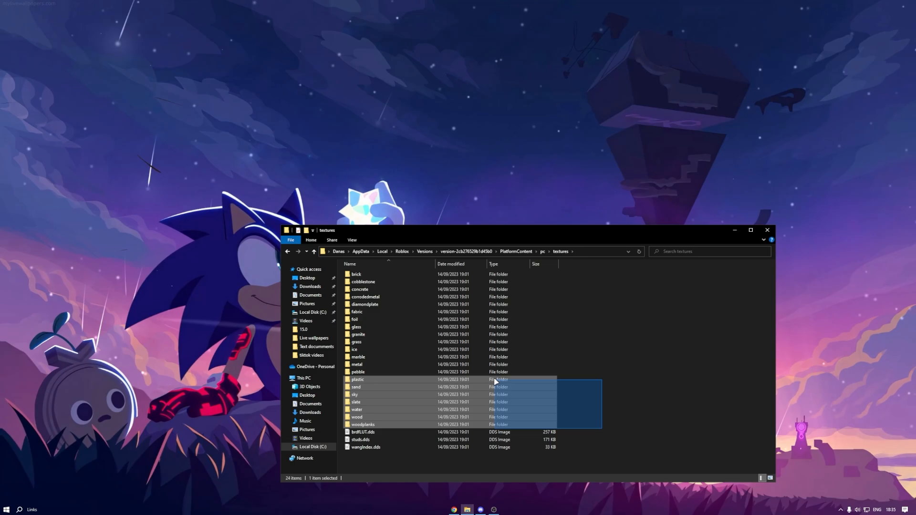
click(287, 251)
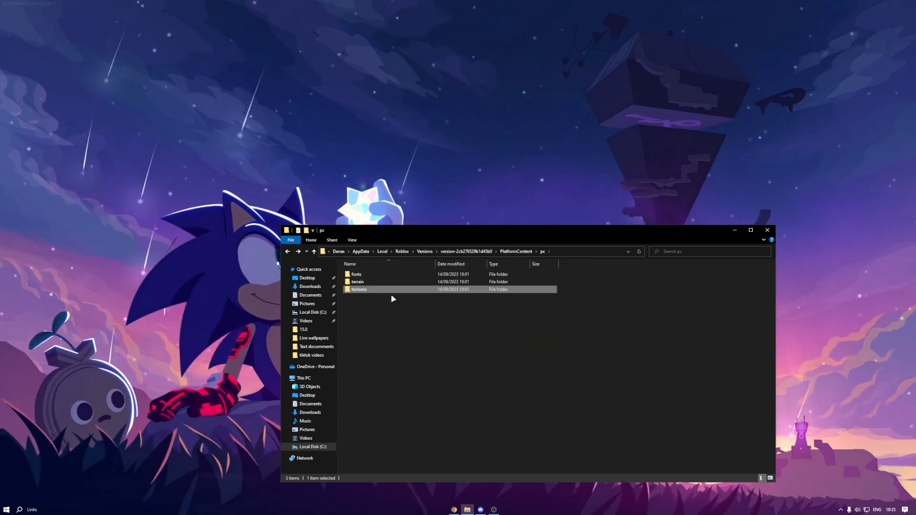
Enter the textures folder again to delete its material folders
double_click(358, 290)
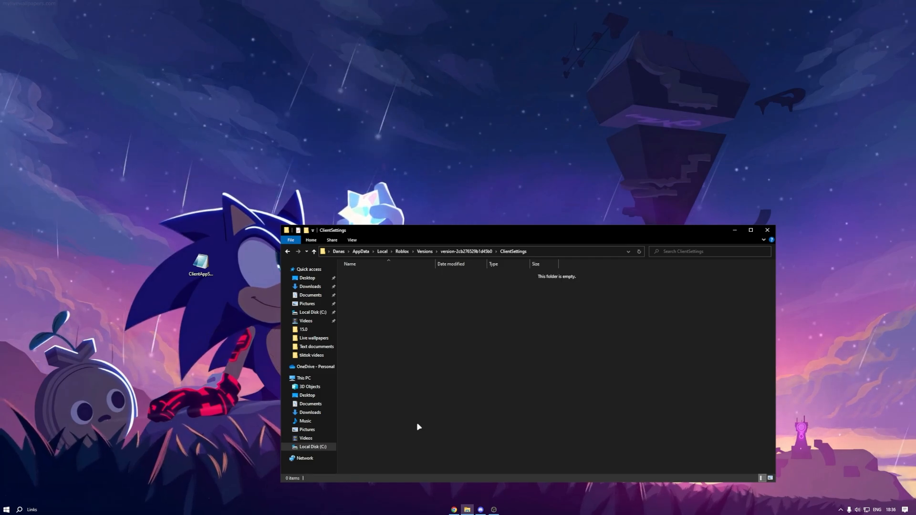
mouse_move(387, 316)
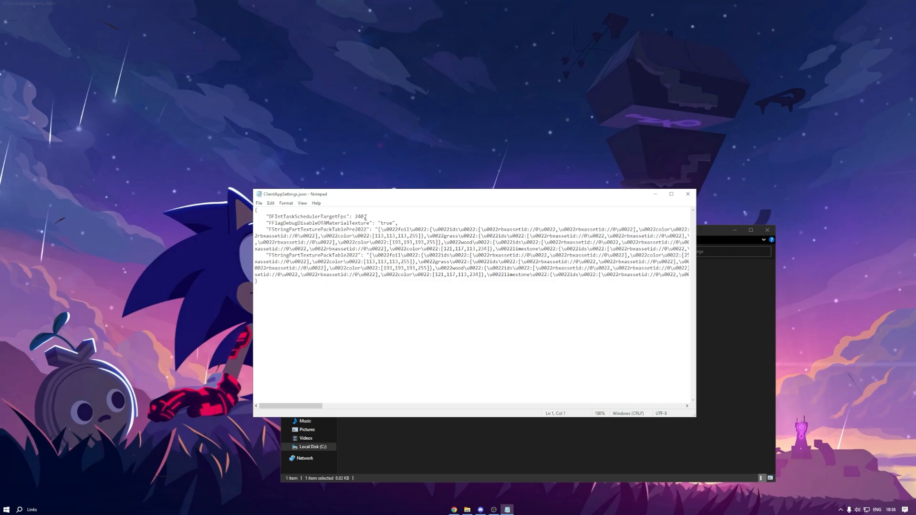
Change DFIntTaskSchedulerTargetFps from 240 to 500 and save ClientAppSettings.json on close
key(Backspace)
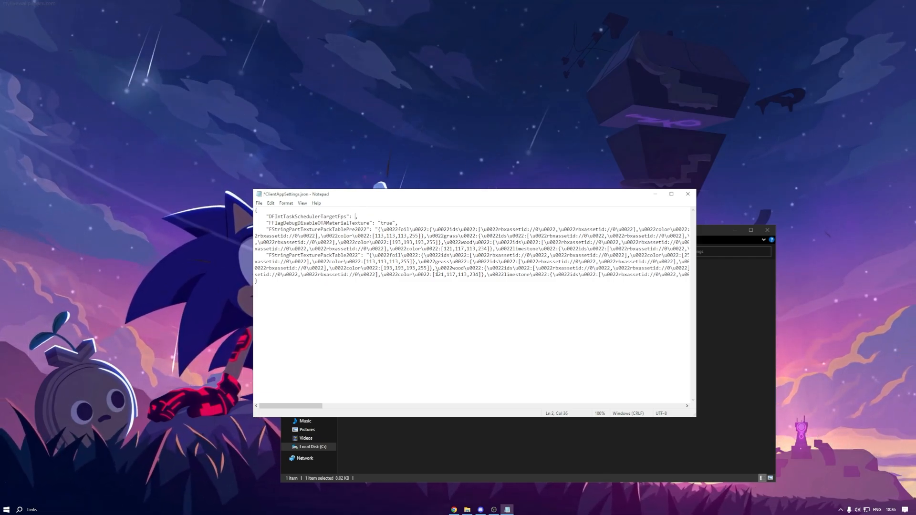
text(555)
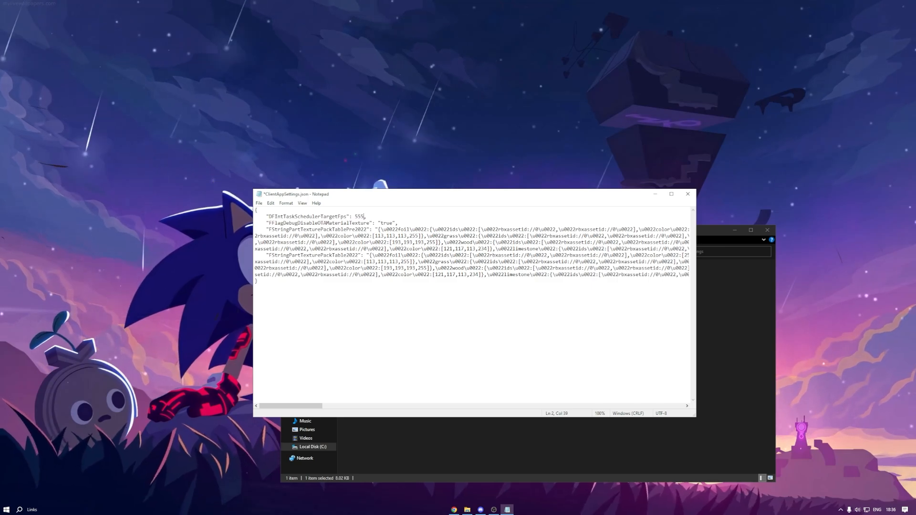
click(688, 194)
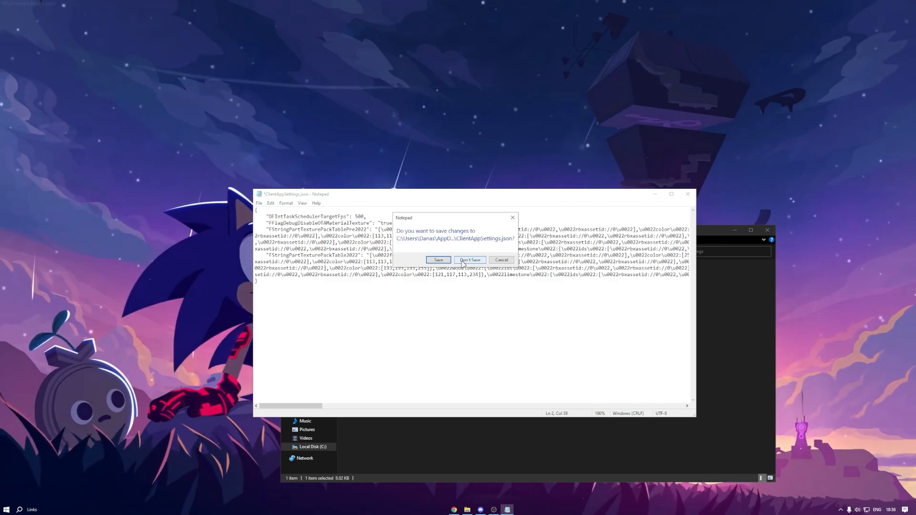